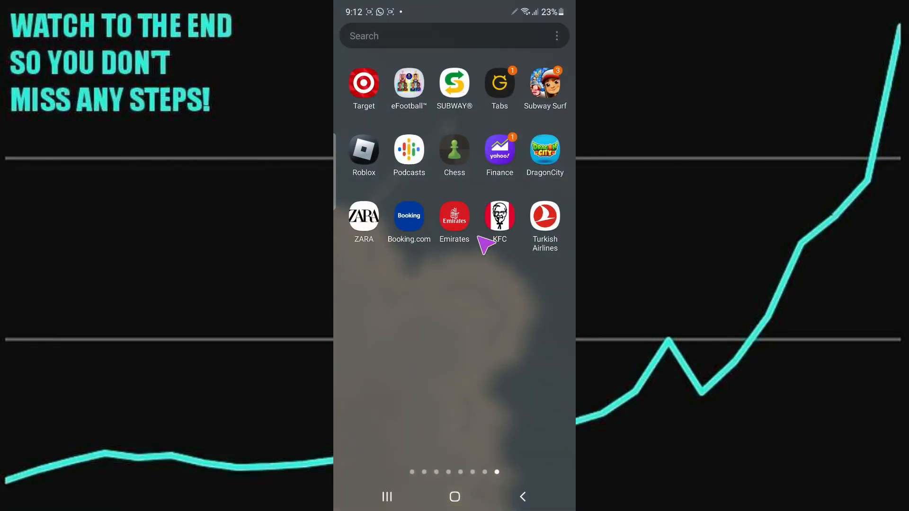
mouse_move(563, 238)
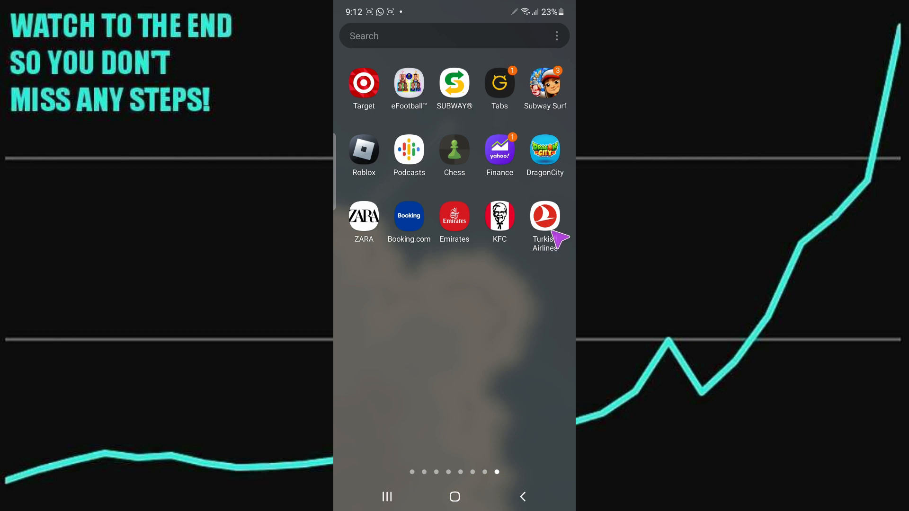
Step: Launch the Turkish Airlines app and skip the intro screens to reach its home page
click(544, 217)
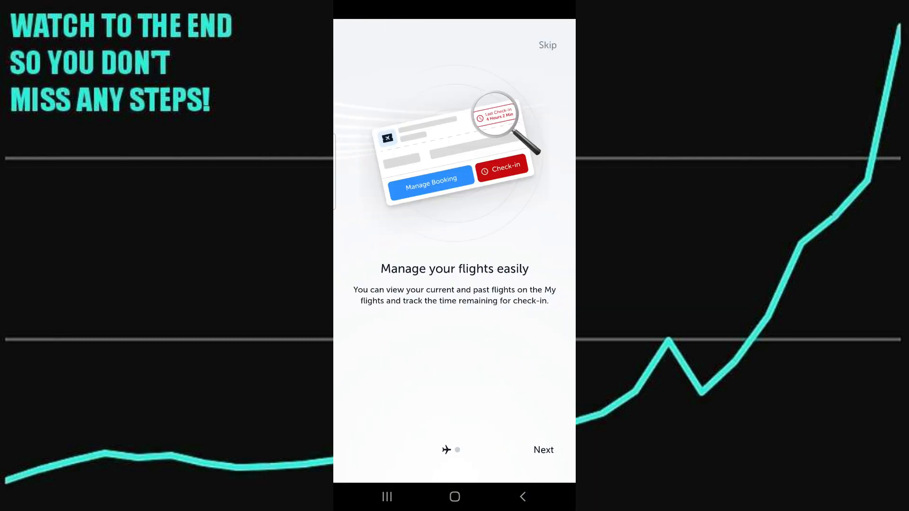
click(542, 450)
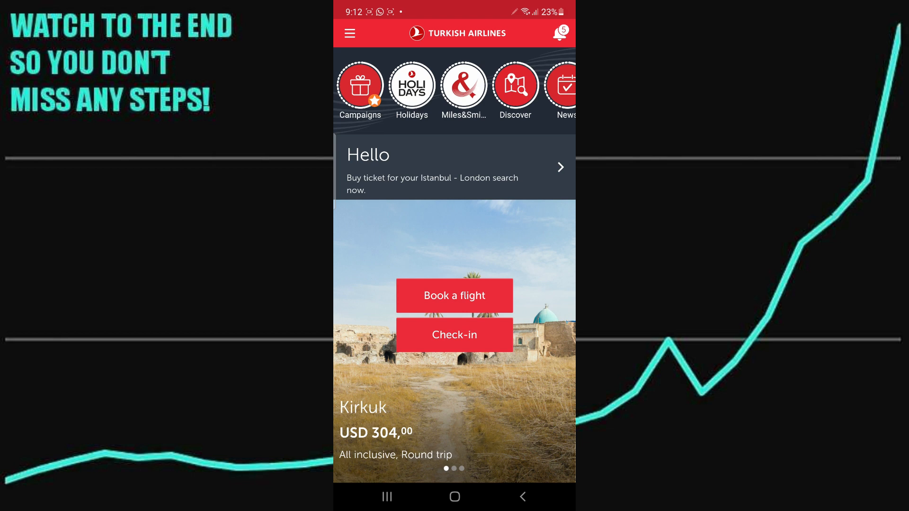
Step: Start a flight booking with London as the destination, allowing location access only this time
click(454, 295)
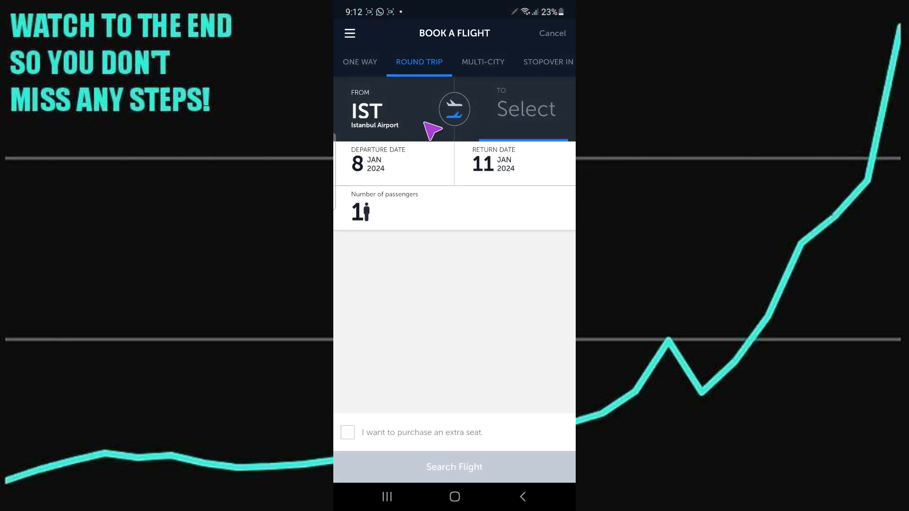
click(525, 109)
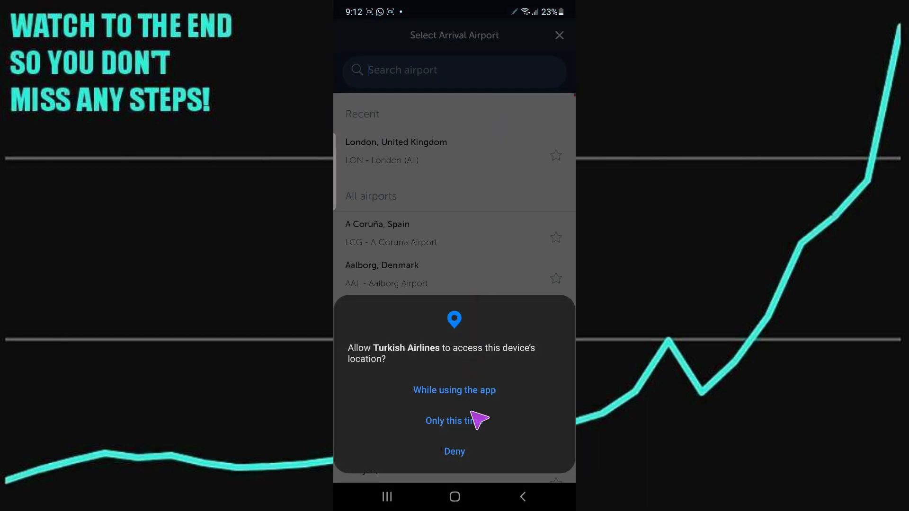
click(455, 421)
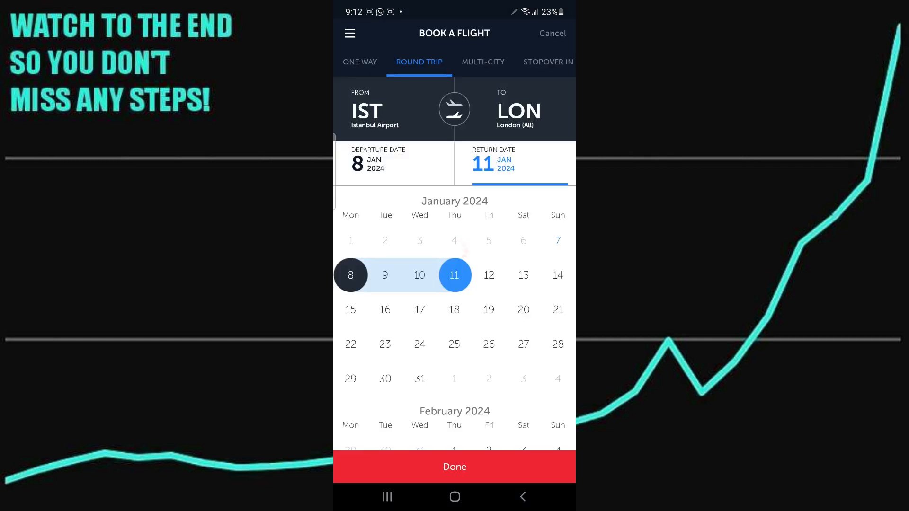
Step: Confirm 8–11 January dates, review one adult passenger, and search IST–London flights
click(454, 467)
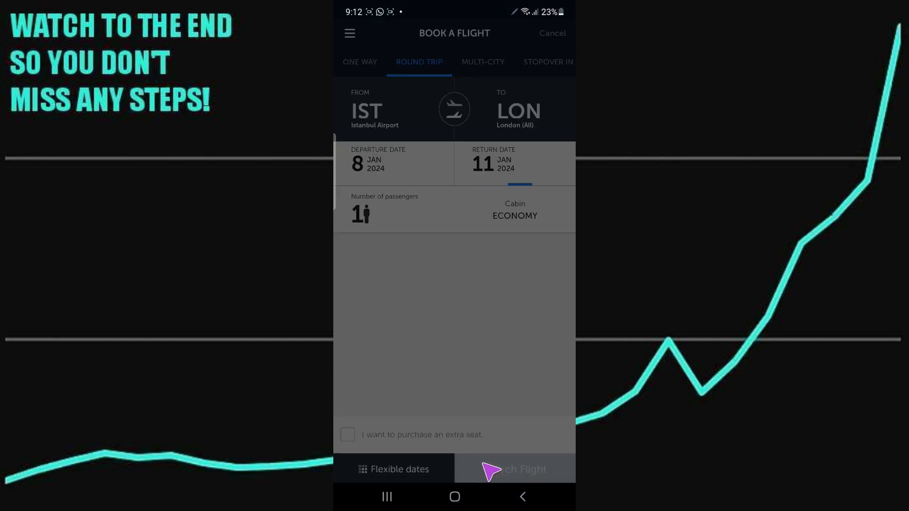
click(384, 208)
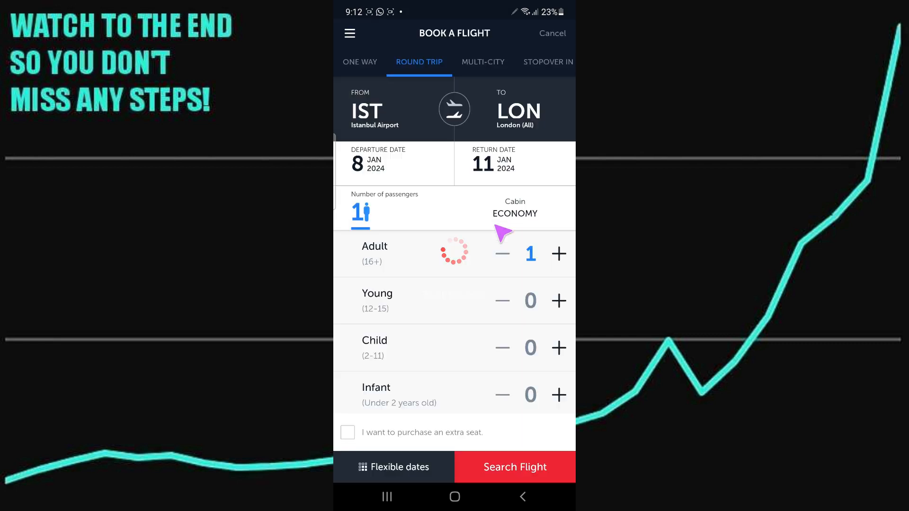
click(514, 467)
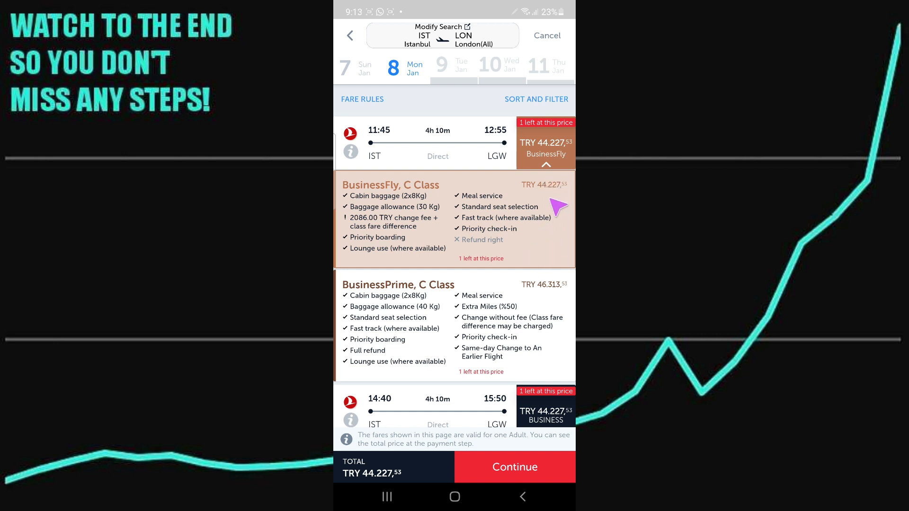
mouse_move(555, 191)
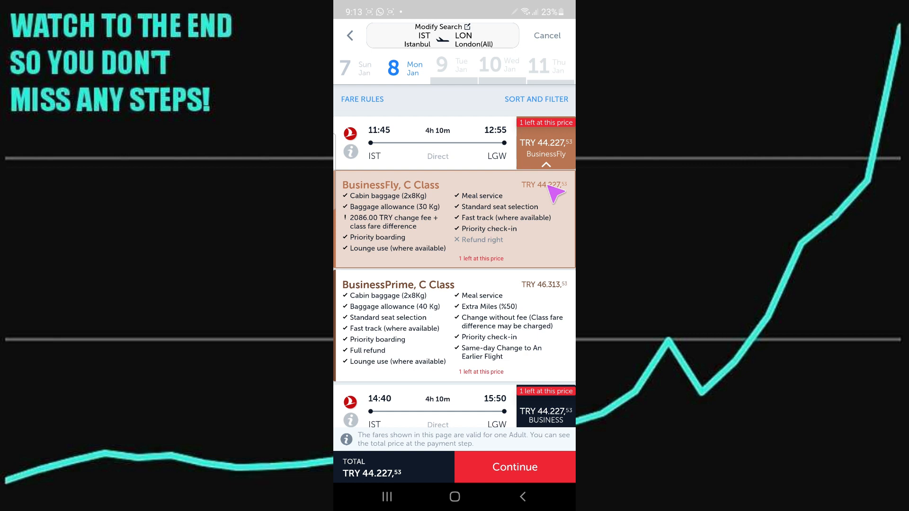
mouse_move(559, 272)
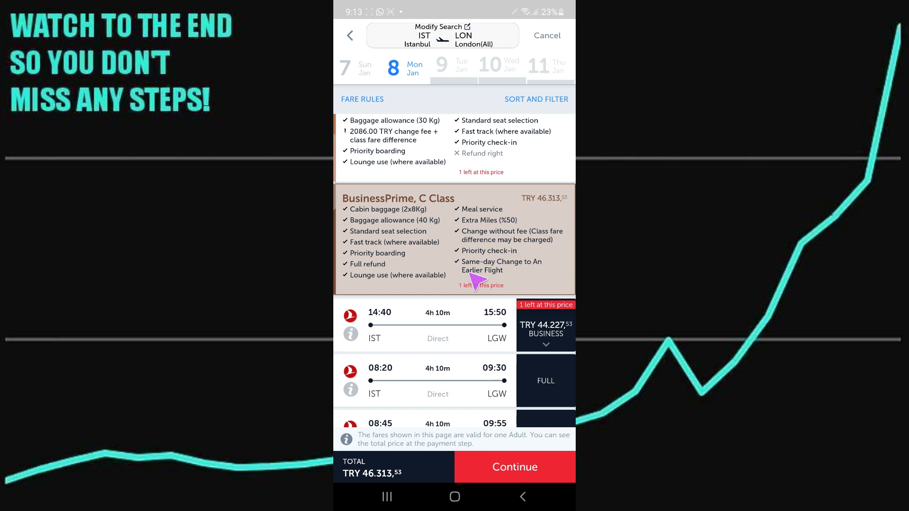
mouse_move(455, 491)
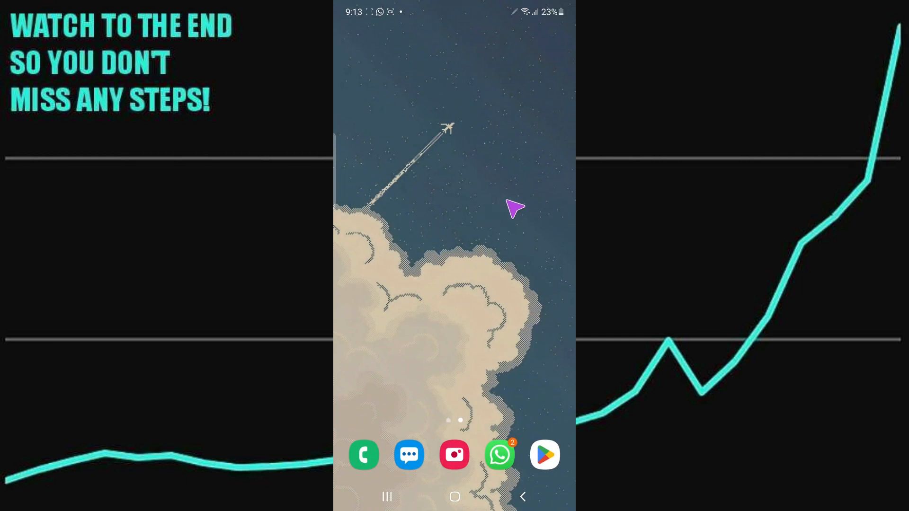
mouse_move(531, 252)
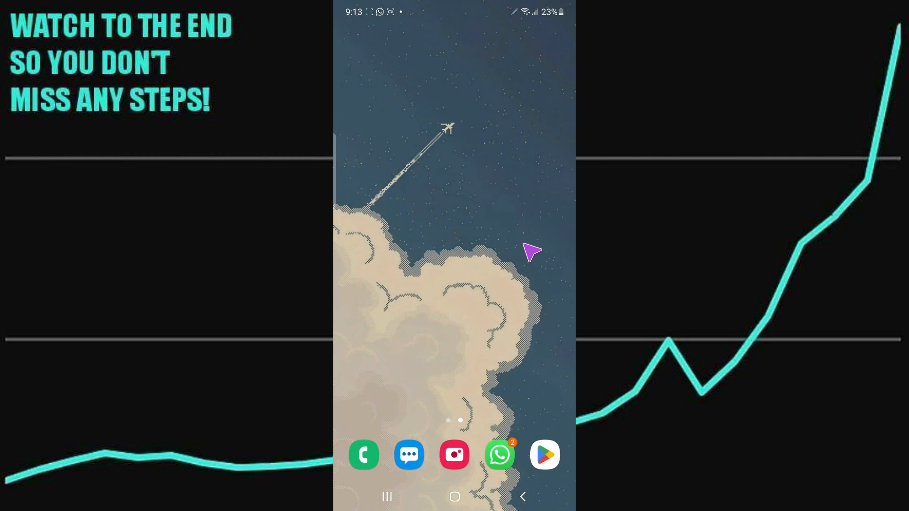